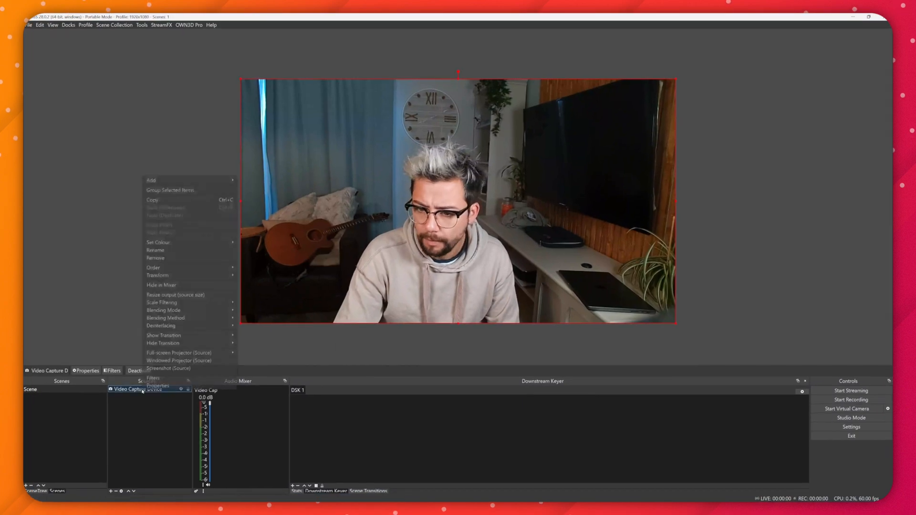
- Add a User-defined shader filter with the default name to the webcam's effect filters
left_click(153, 378)
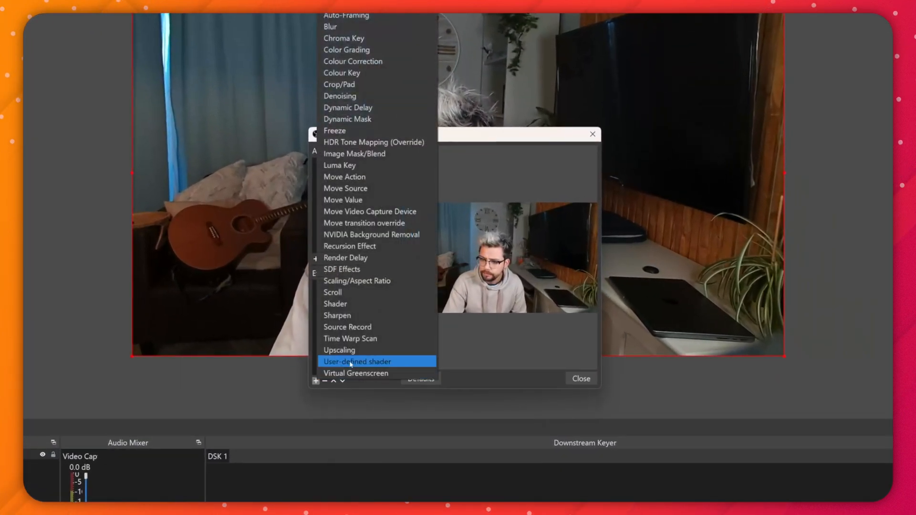
left_click(357, 362)
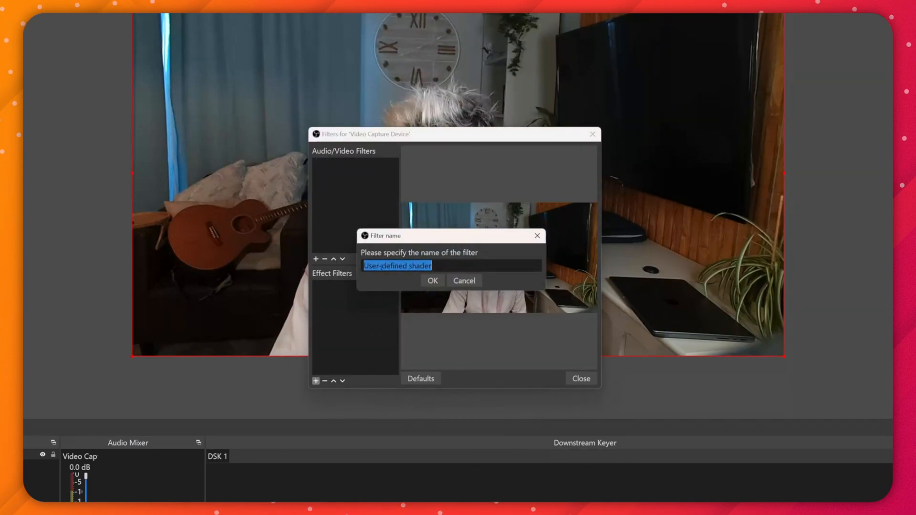
left_click(433, 281)
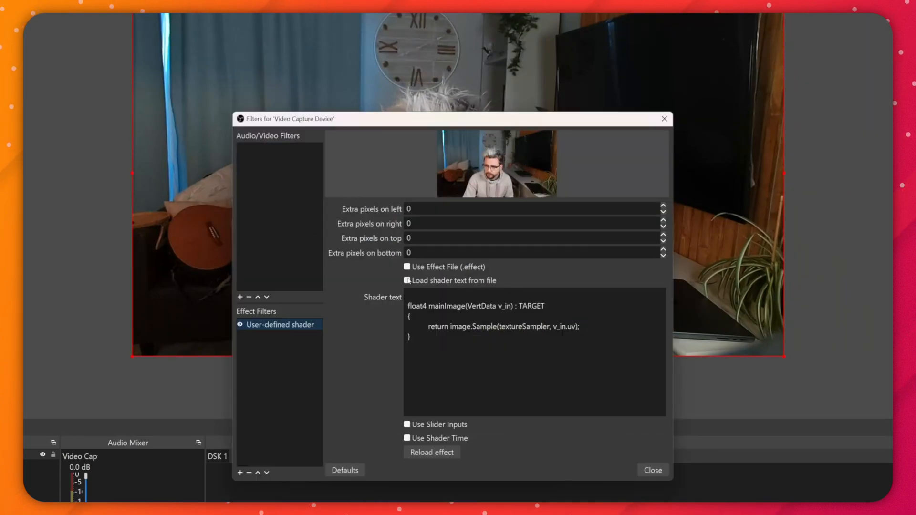
- Switch the filter to load shader text from a file and load the bloom.shader example
left_click(406, 281)
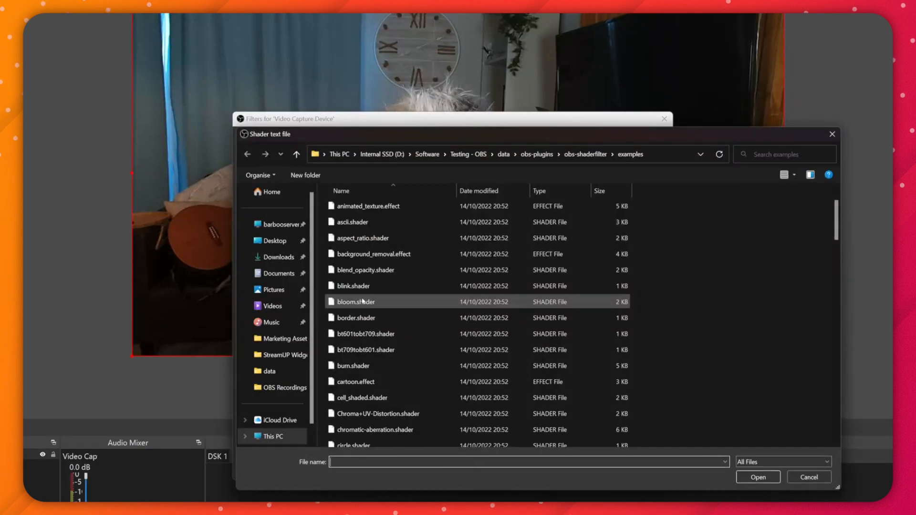
left_click(757, 477)
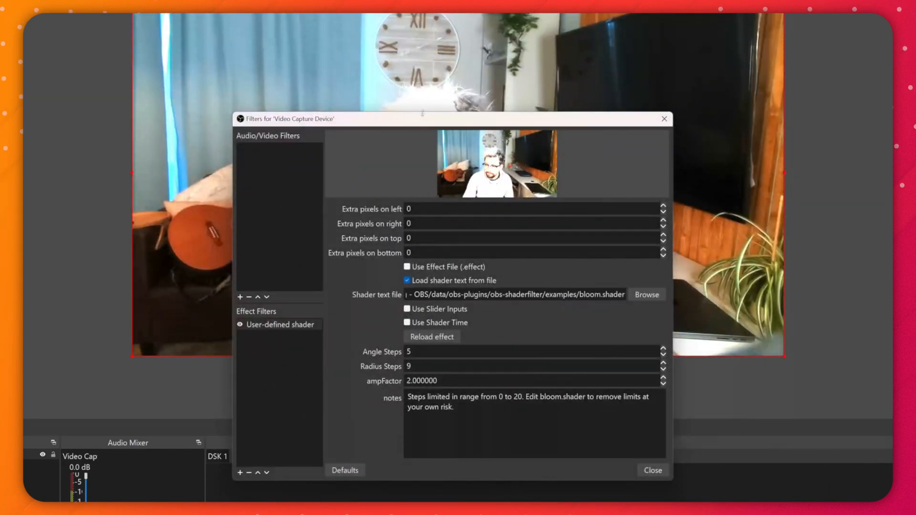
left_click_drag(422, 118, 452, 51)
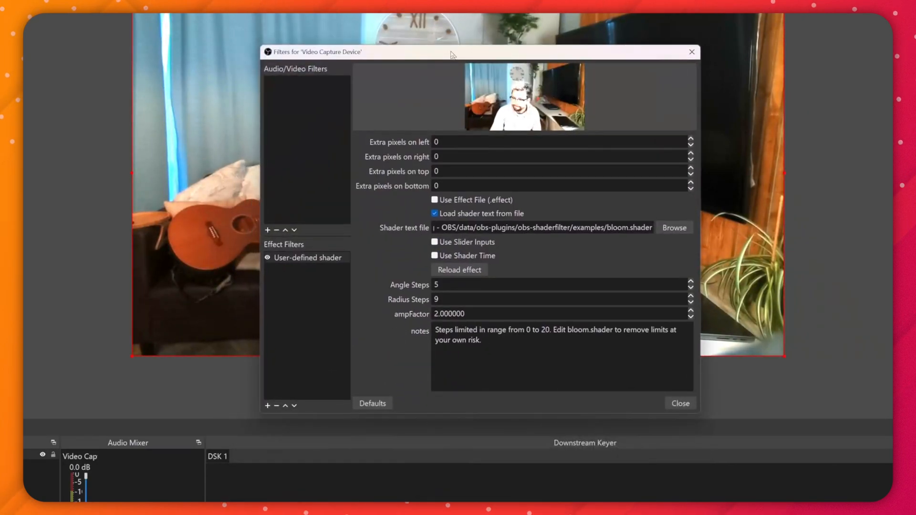
- Swap the loaded file for the shake.effect example and adjust the filter settings afterwards
left_click(674, 227)
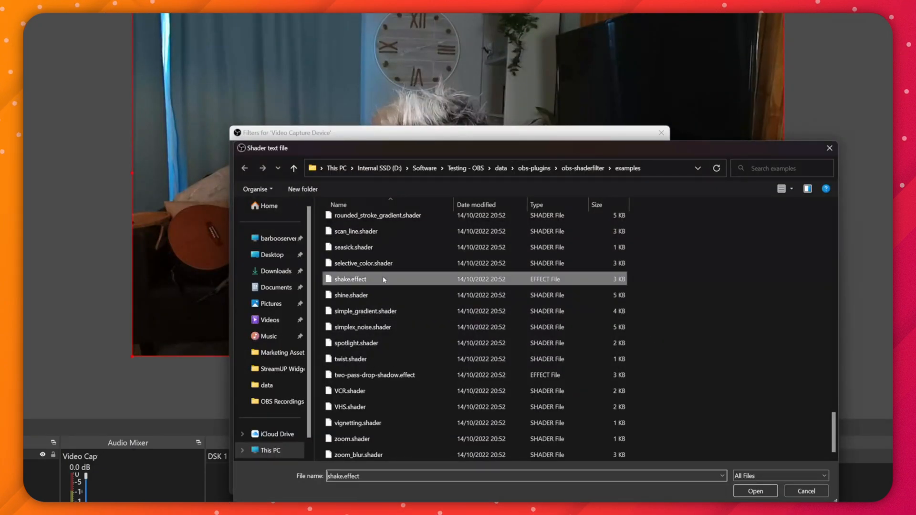
left_click(755, 490)
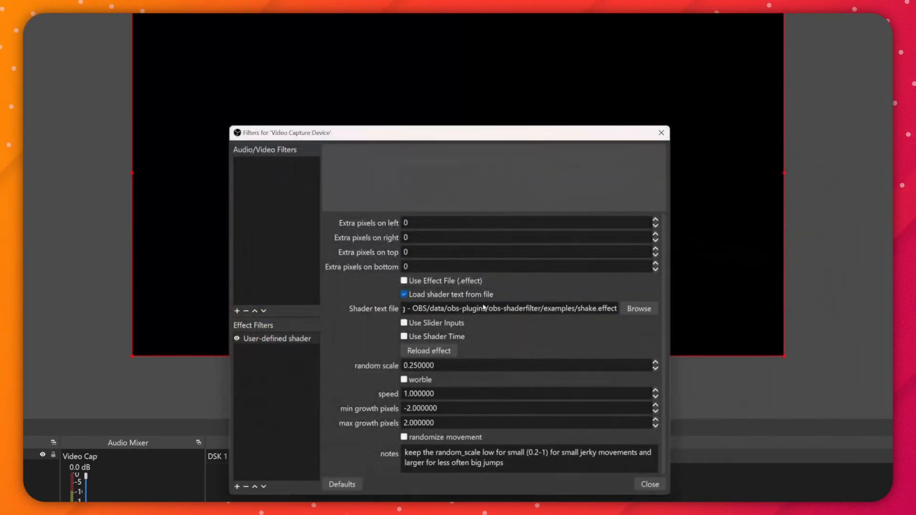
left_click(403, 281)
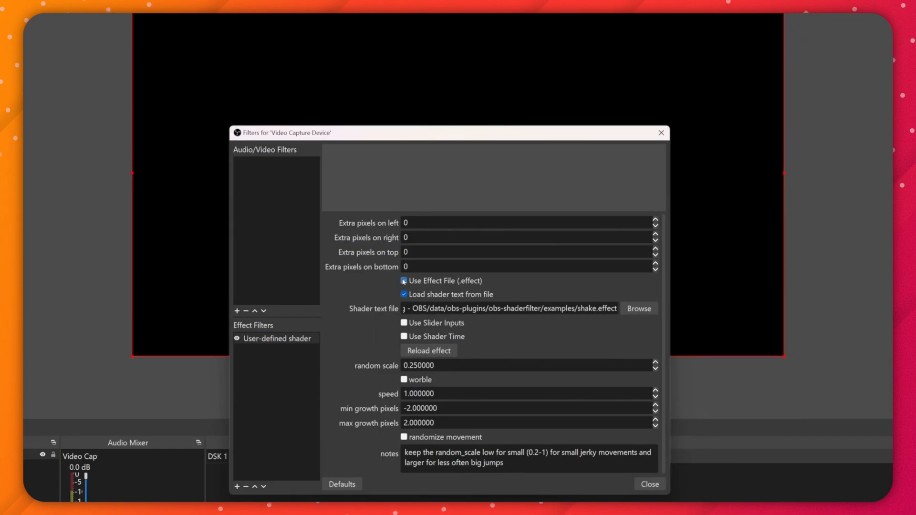
left_click(428, 351)
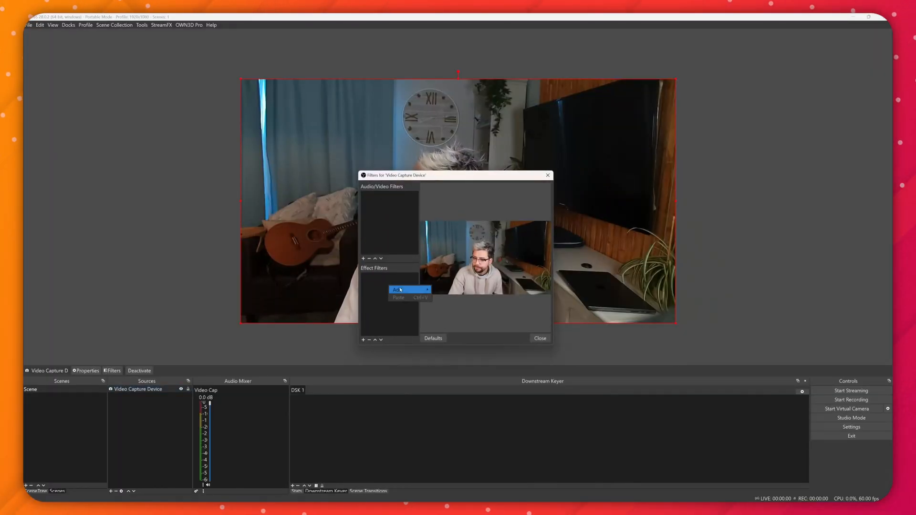
- Add a new User-defined shader filter with the default name and set it to load shader text from a file
left_click(399, 289)
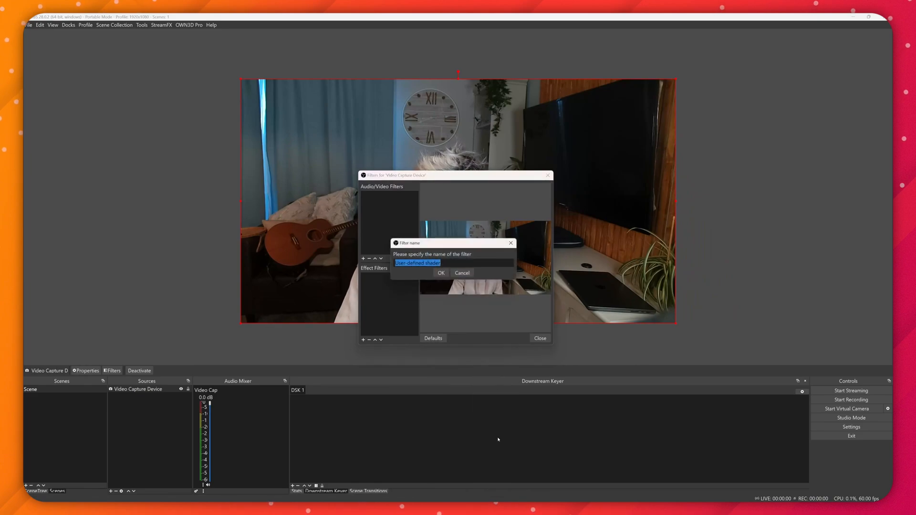
left_click(440, 273)
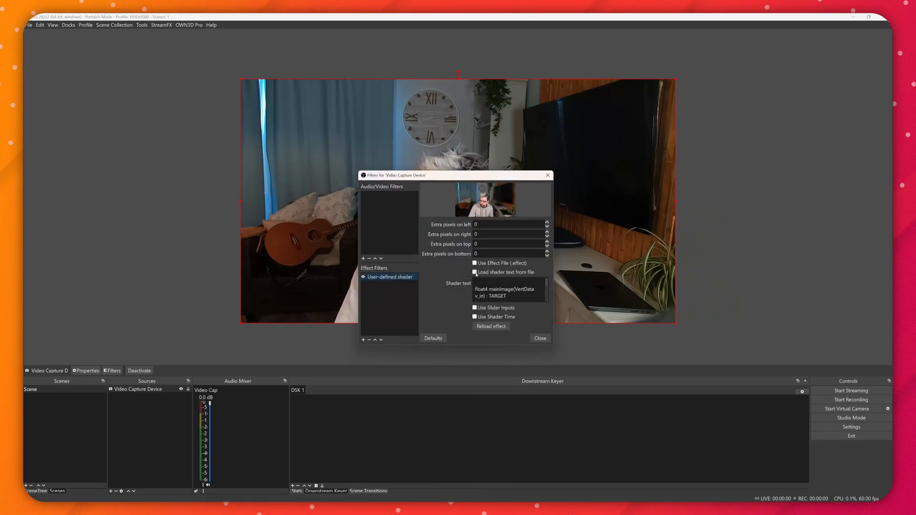
left_click(474, 272)
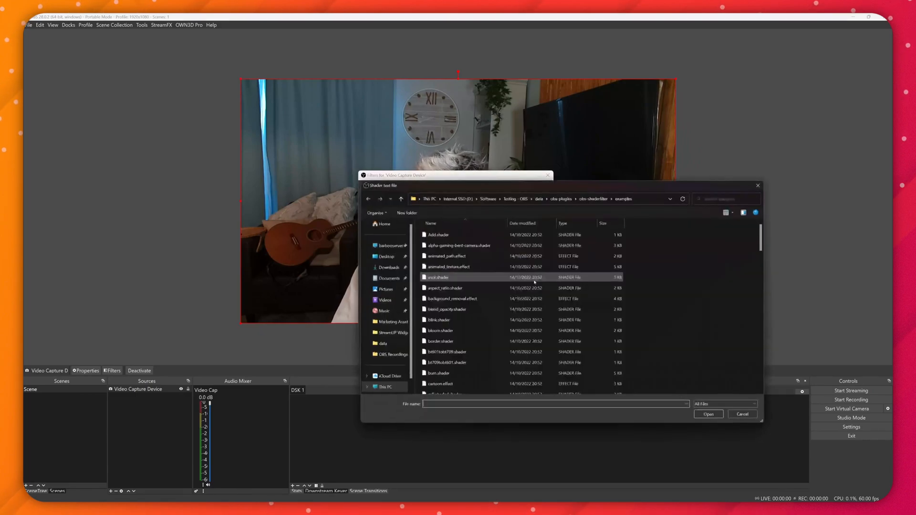
- Scroll down the obs-shaderfilter examples folder toward shake.effect without choosing a file
scroll("down", 3)
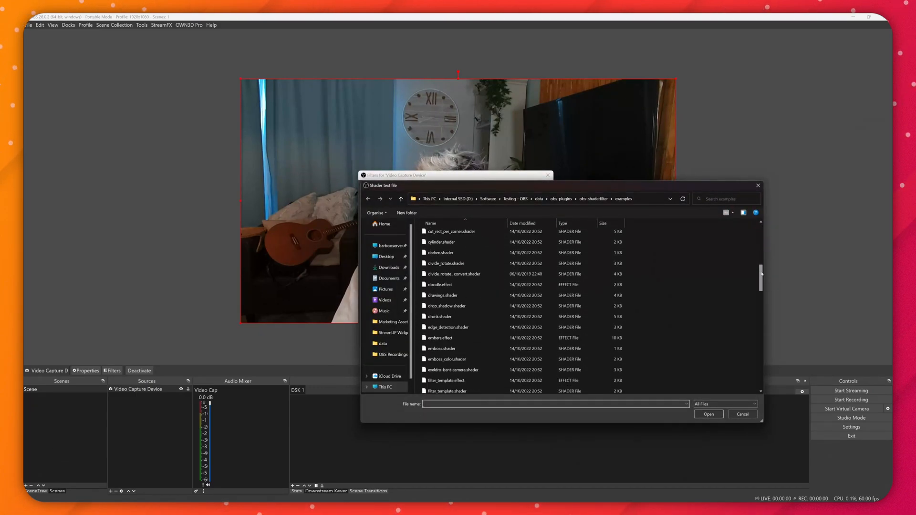
scroll("down", 3)
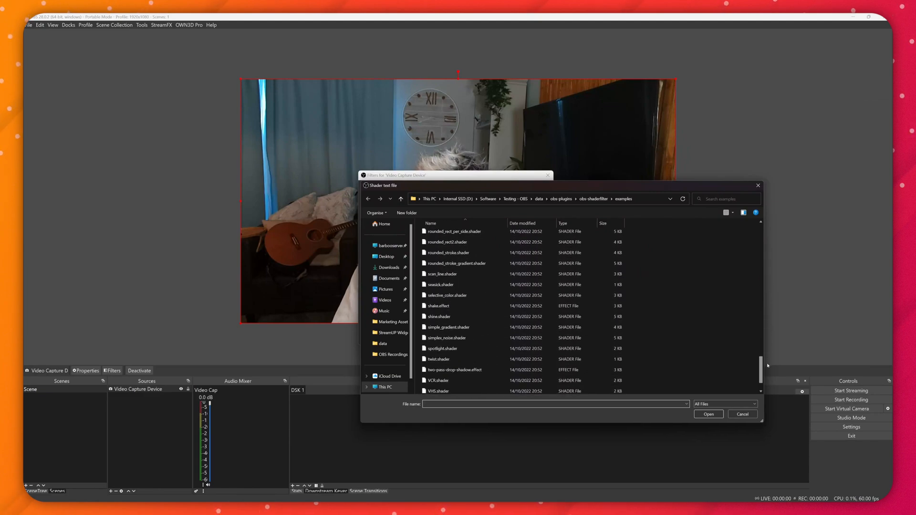